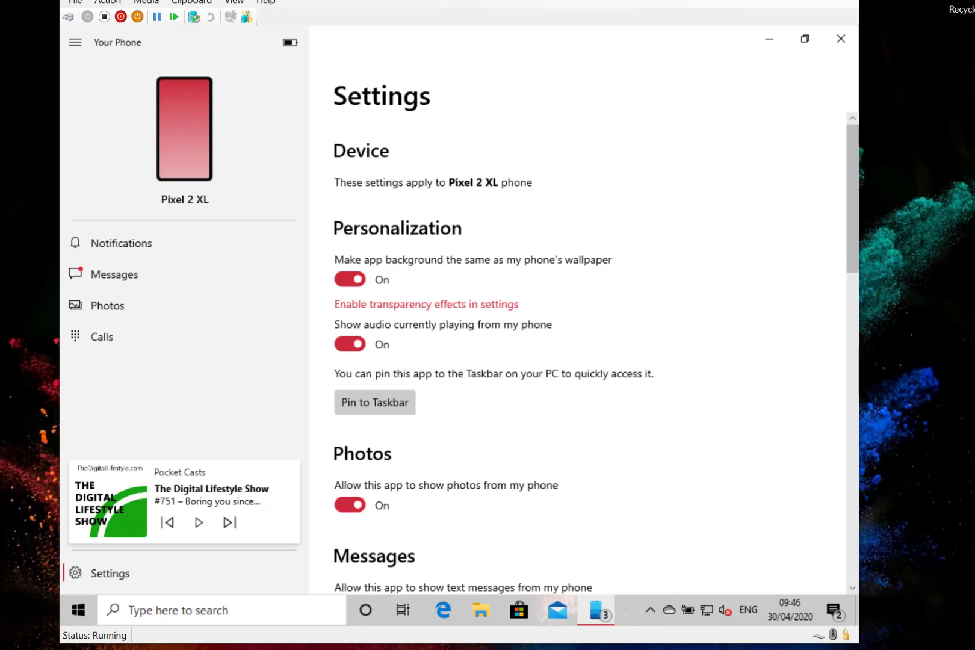
pyautogui.moveTo(246, 349)
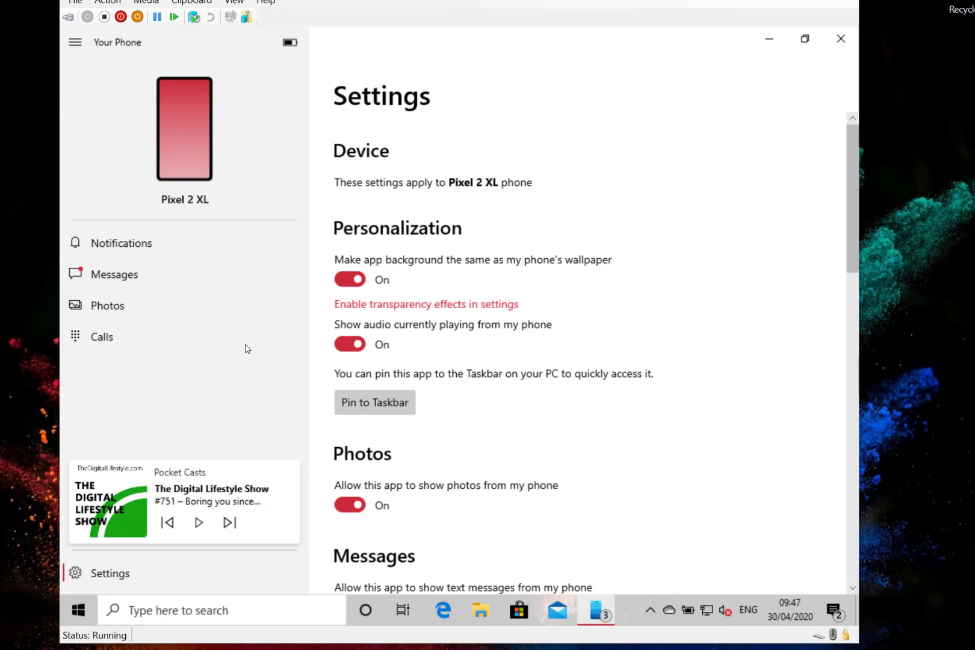
pyautogui.moveTo(215, 428)
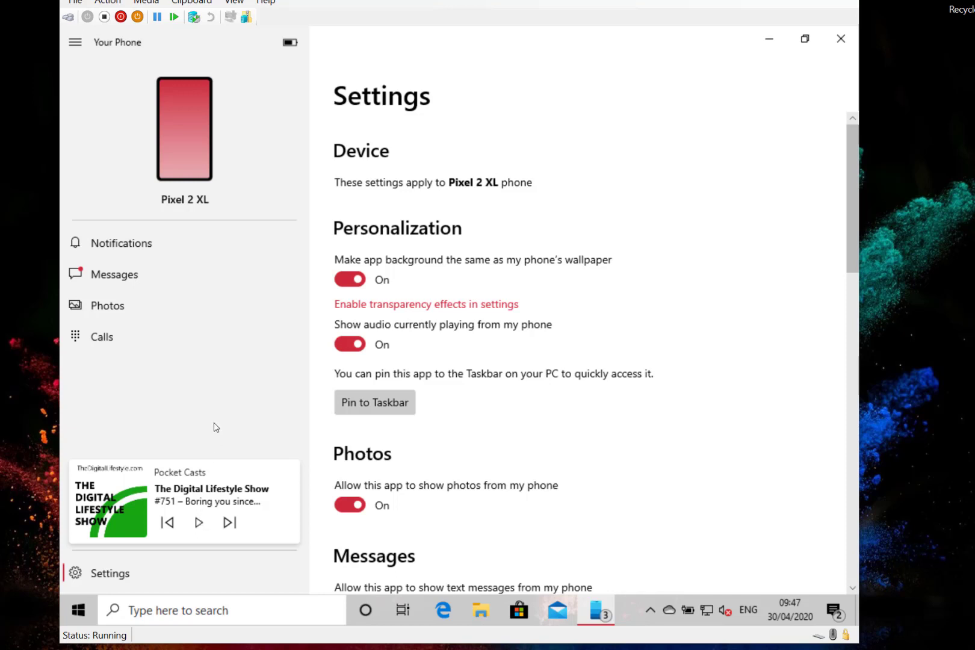
pyautogui.moveTo(249, 496)
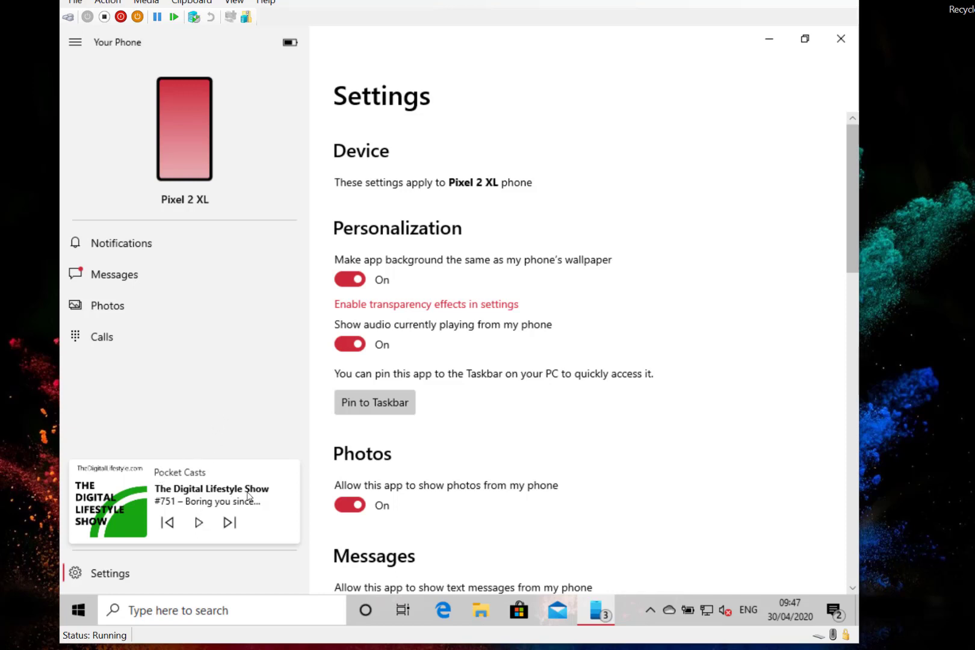
pyautogui.moveTo(282, 461)
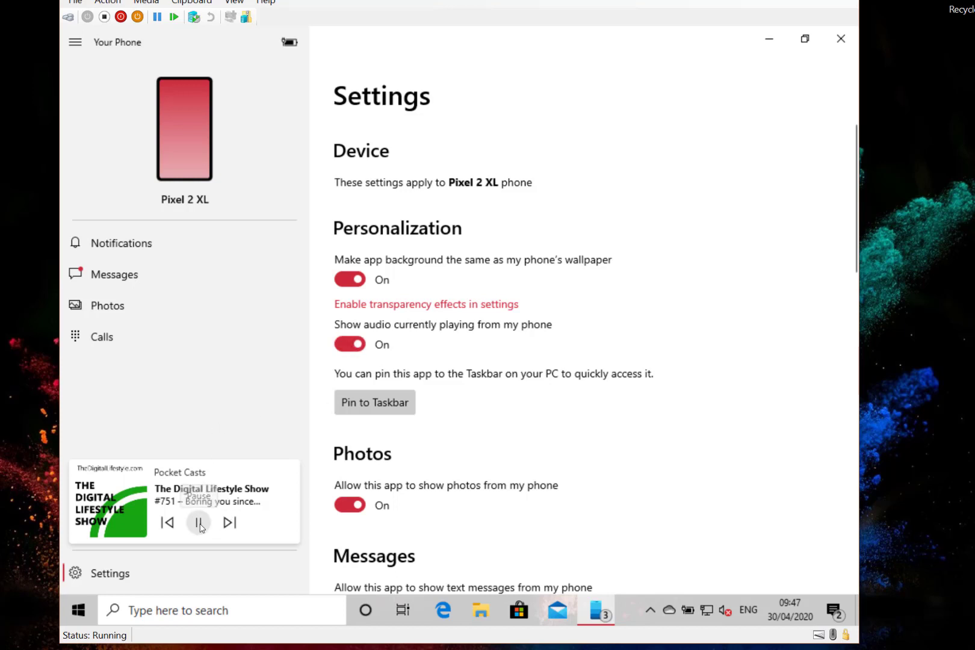
# Pause the Pocket Casts episode and minimize the Your Phone window.
pyautogui.click(199, 522)
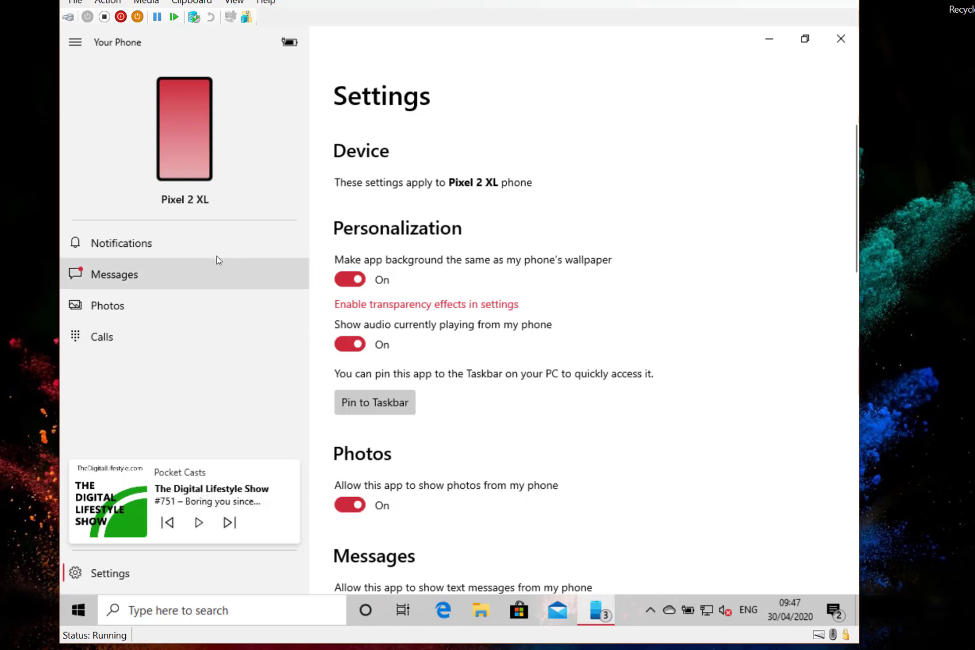
pyautogui.moveTo(283, 292)
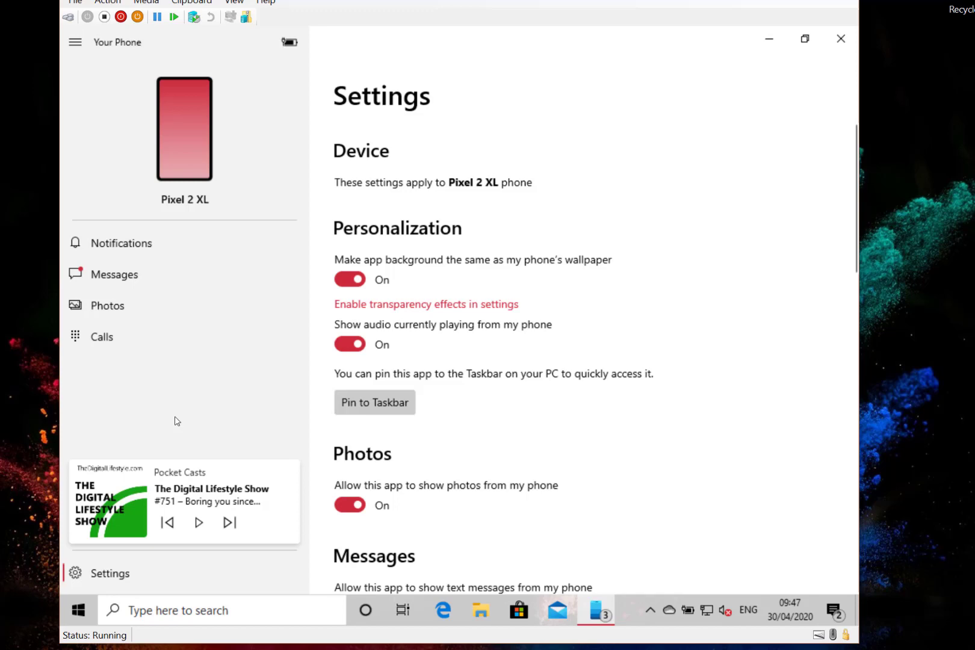
pyautogui.moveTo(420, 367)
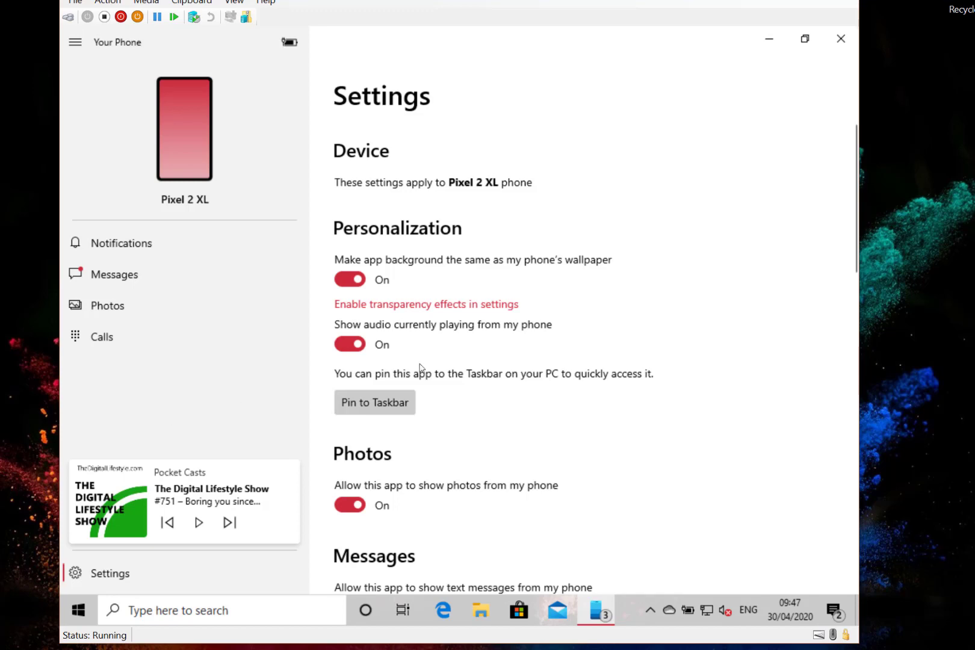
pyautogui.moveTo(764, 40)
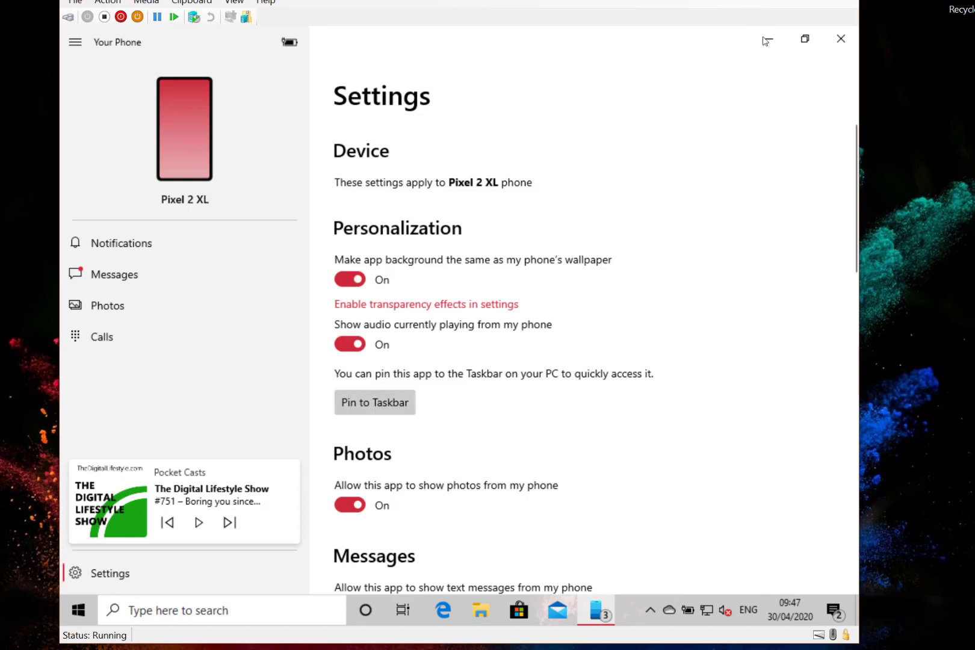
pyautogui.click(841, 39)
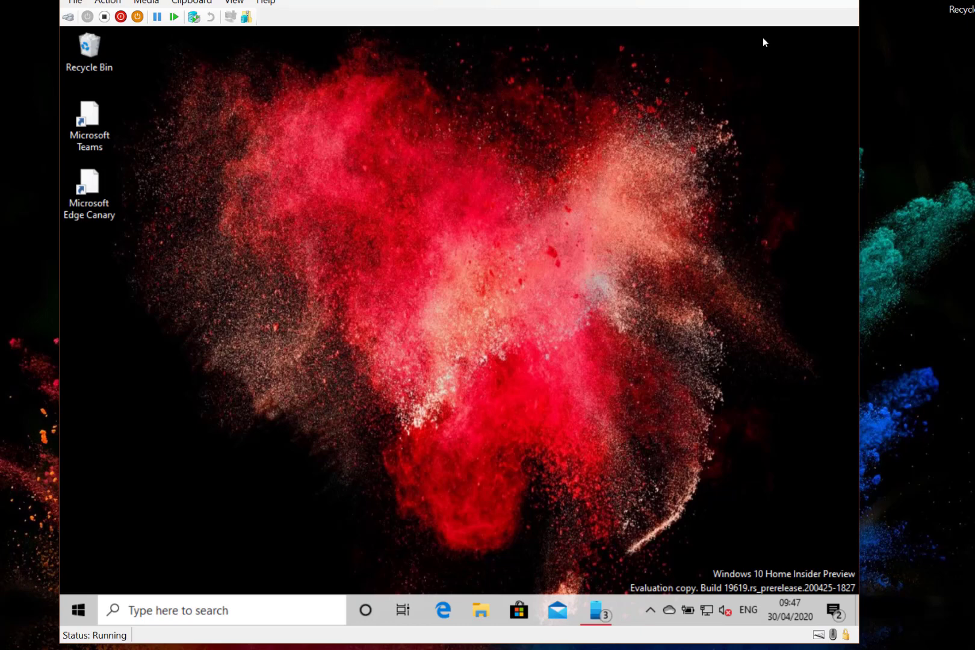
pyautogui.moveTo(677, 66)
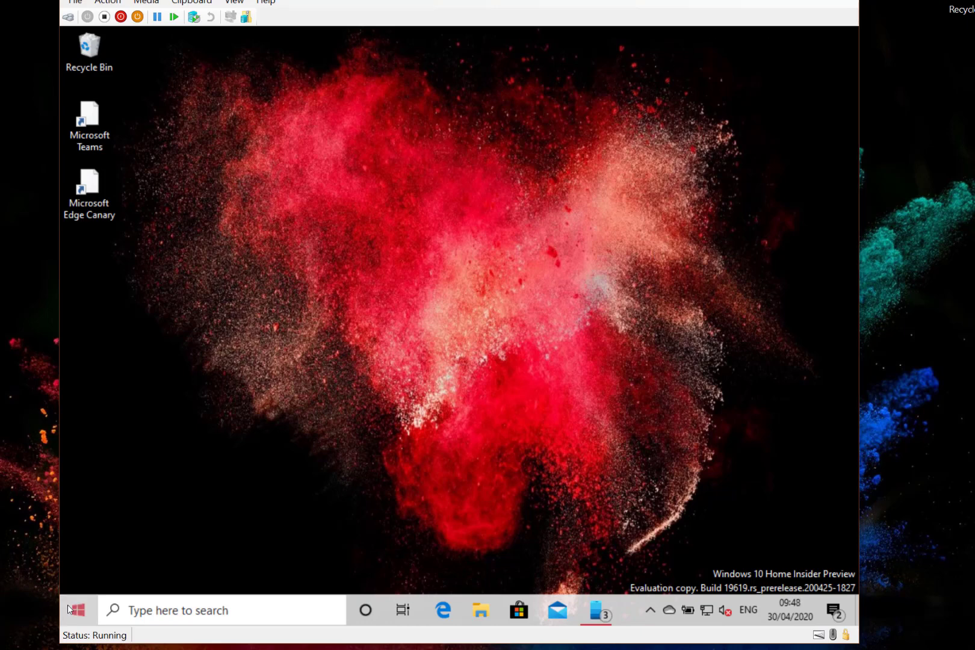
# Open Windows Settings at Time & Language > Date & time from the Start menu.
pyautogui.click(76, 609)
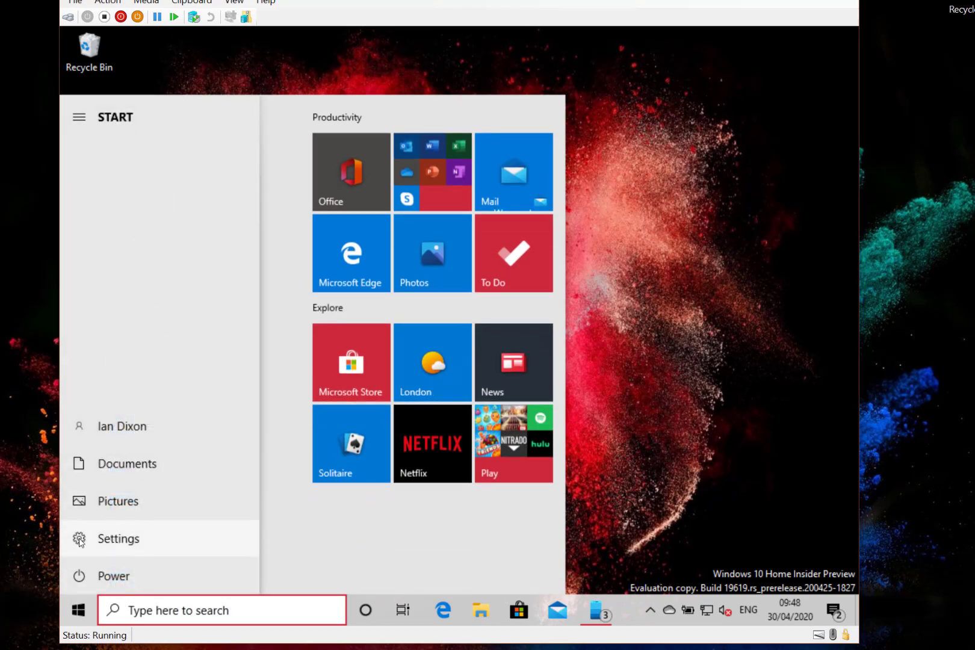
pyautogui.click(118, 539)
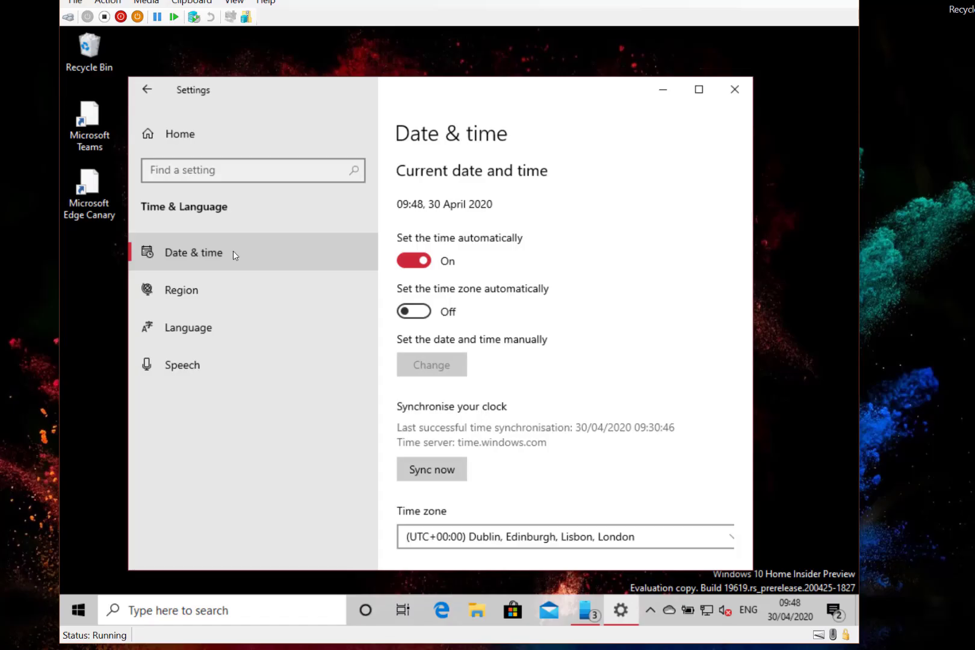
# Sync the clock with time.windows.com, updating last sync to 09:48:24.
pyautogui.scroll(-3)
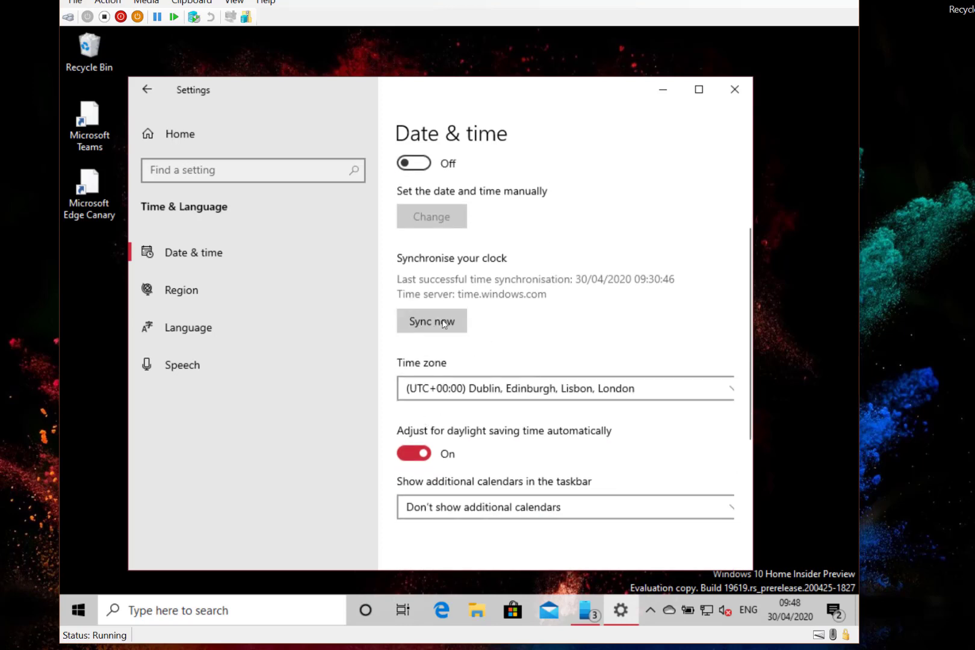
pyautogui.click(431, 321)
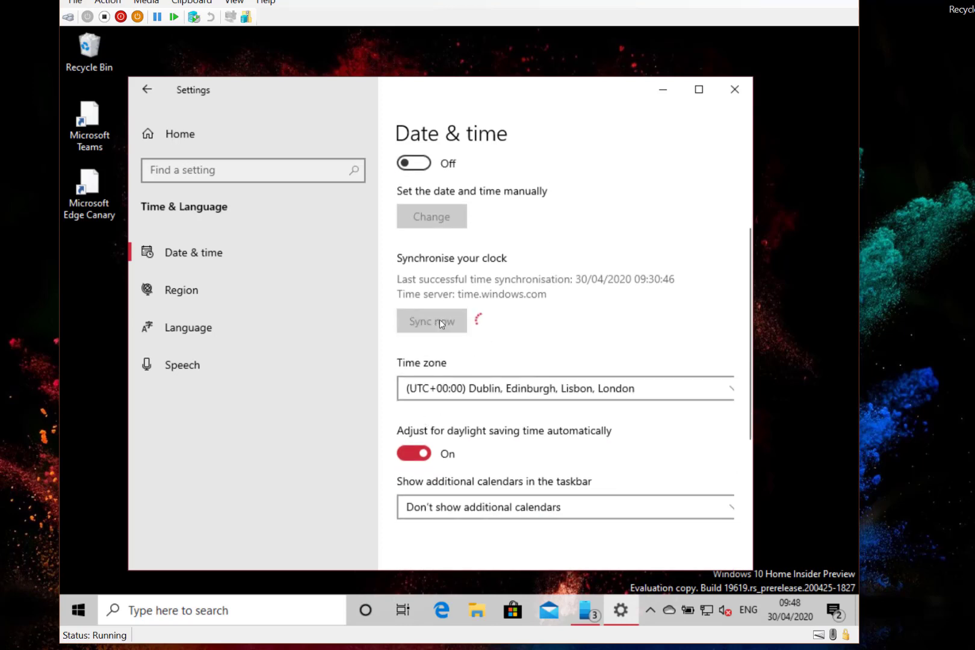
pyautogui.click(431, 321)
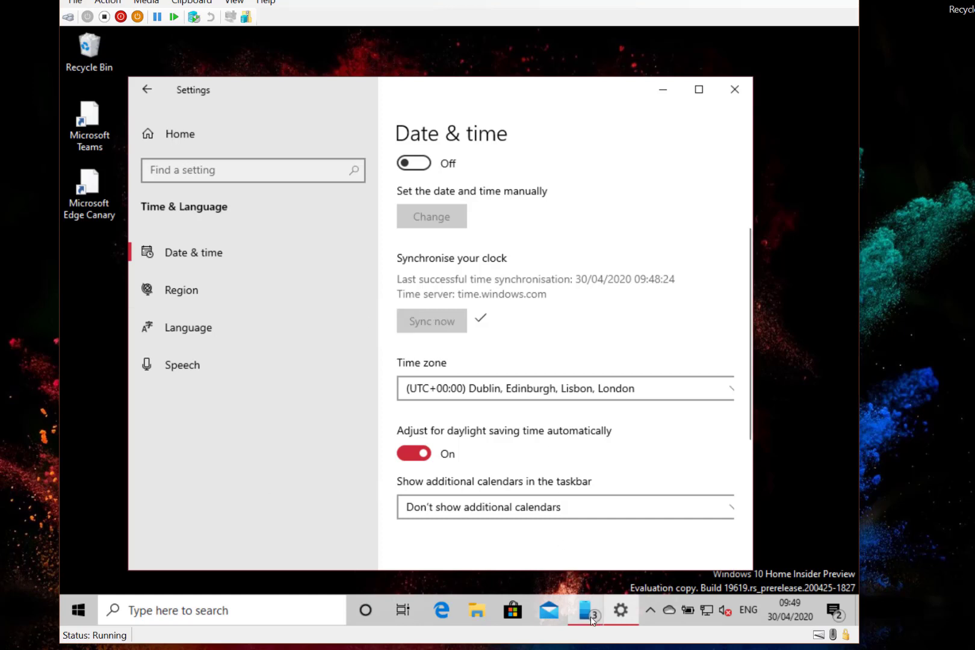
# Restore Your Phone from the taskbar, showing the Pixel 2 XL settings page.
pyautogui.click(584, 610)
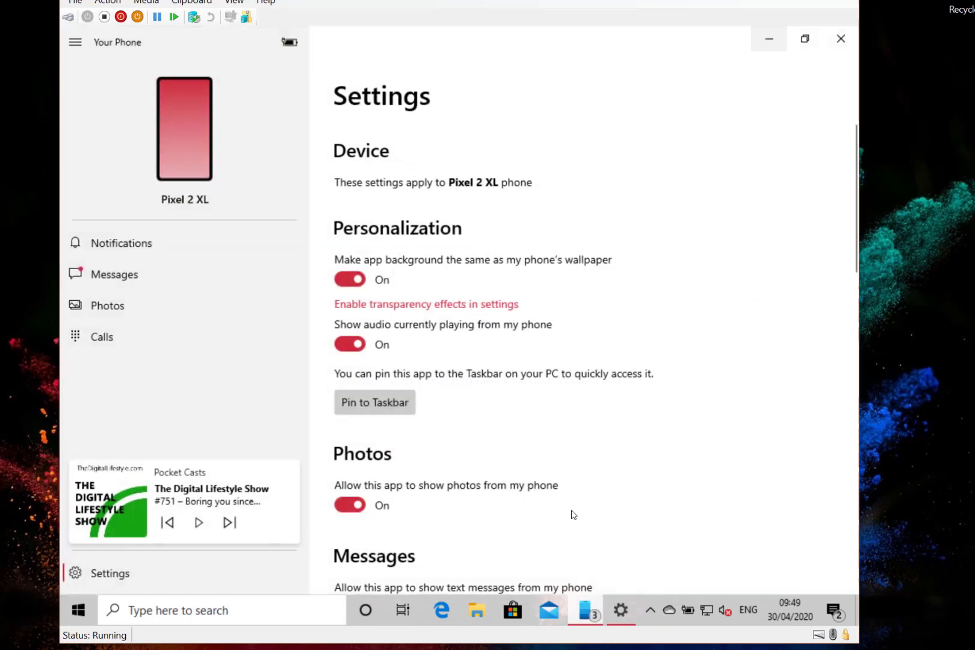
pyautogui.moveTo(259, 358)
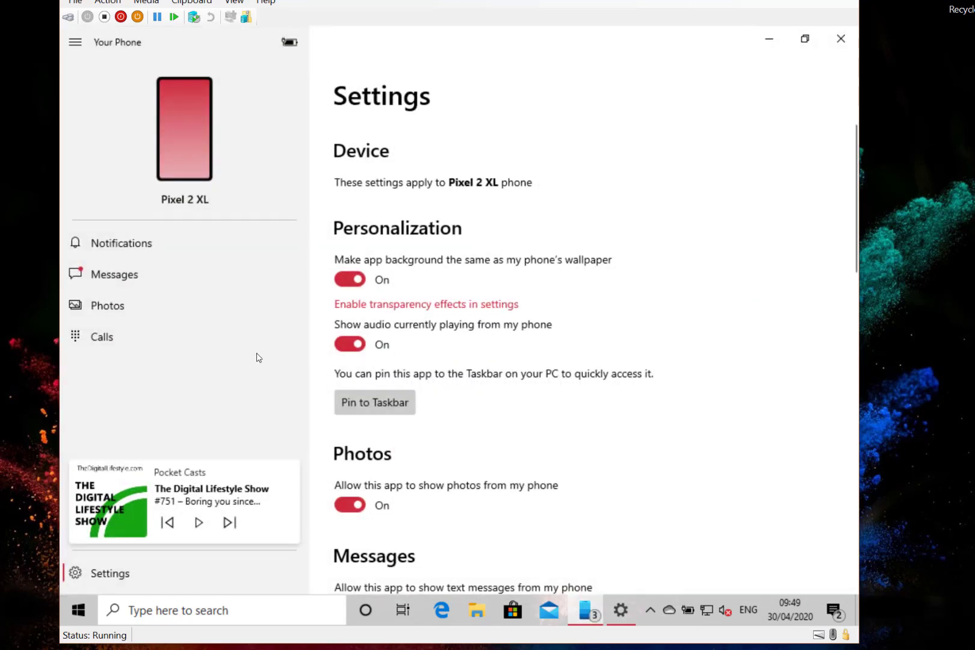
pyautogui.moveTo(166, 383)
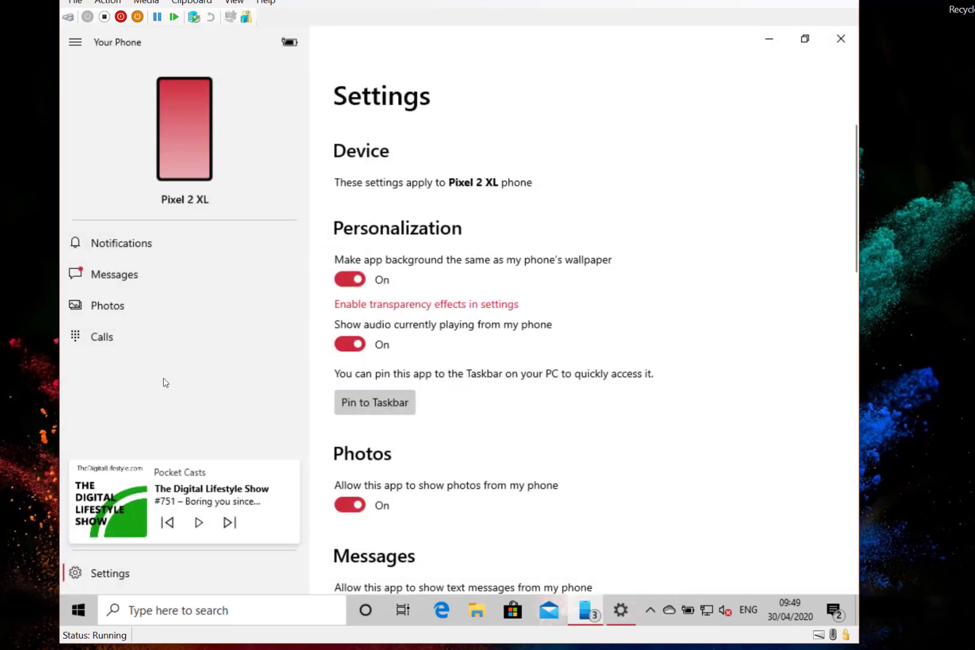
pyautogui.moveTo(209, 370)
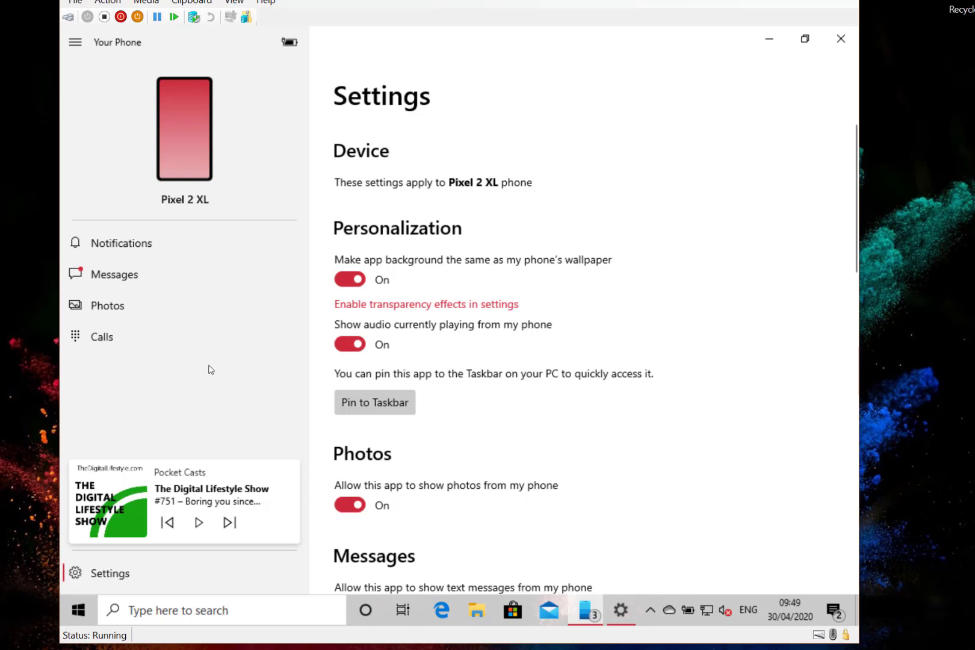
pyautogui.moveTo(542, 353)
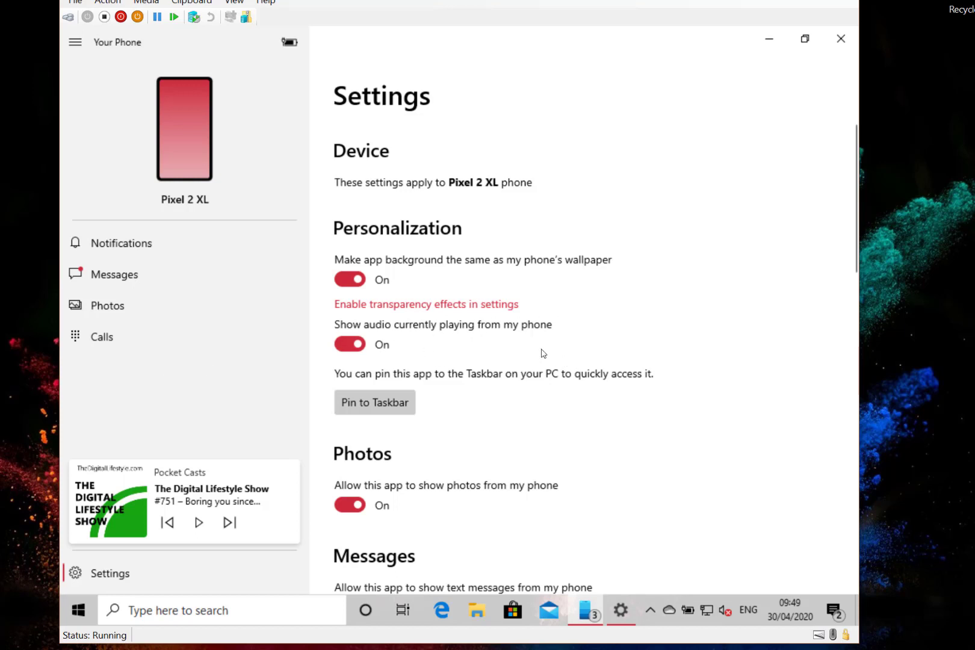